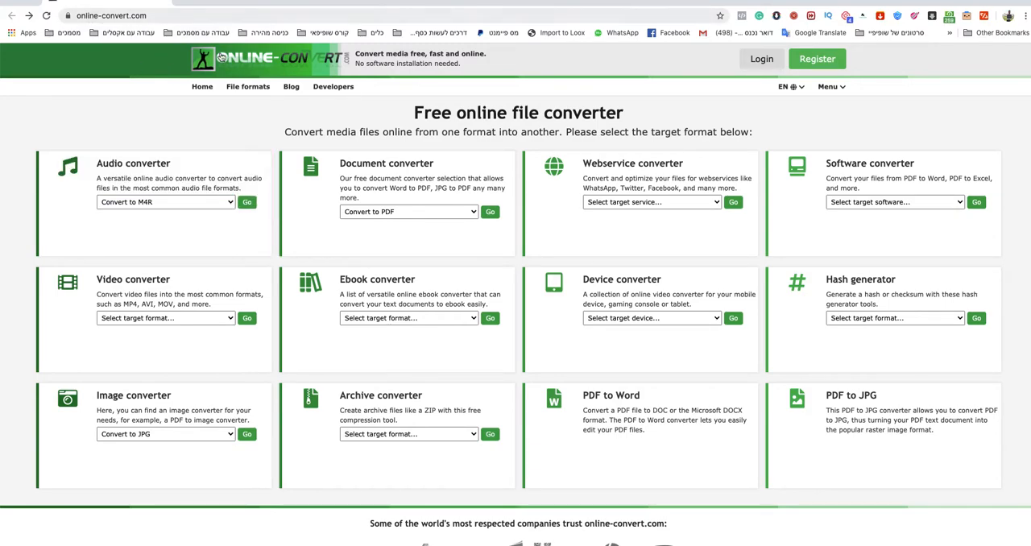
Choose ICO as the image target format and go to the ICO converter page.
triple_click(518, 113)
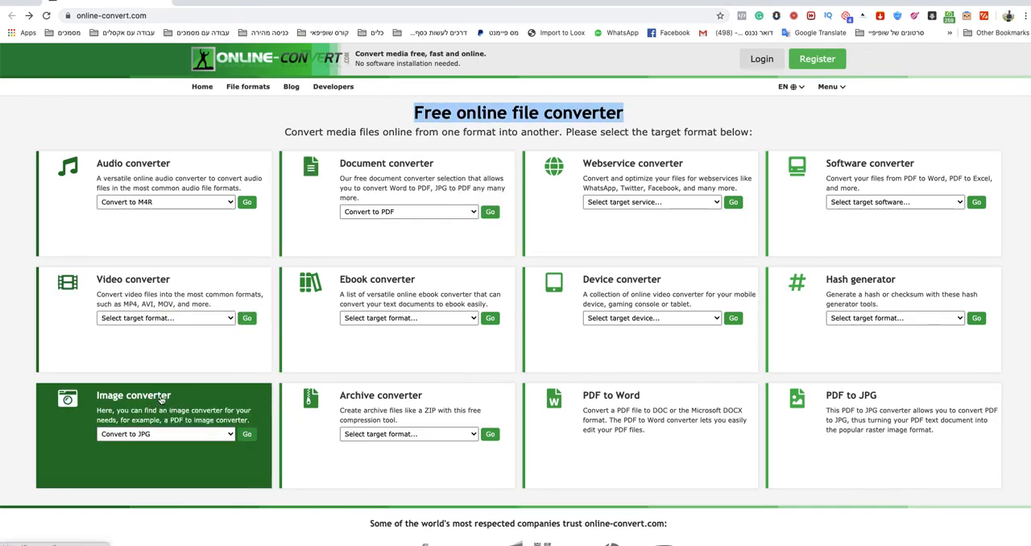
click(164, 433)
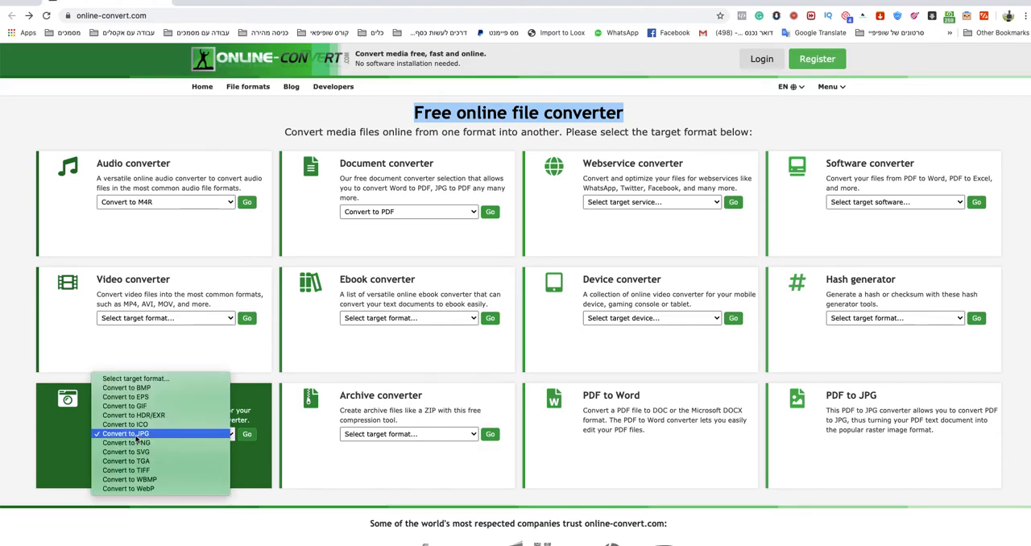
click(126, 425)
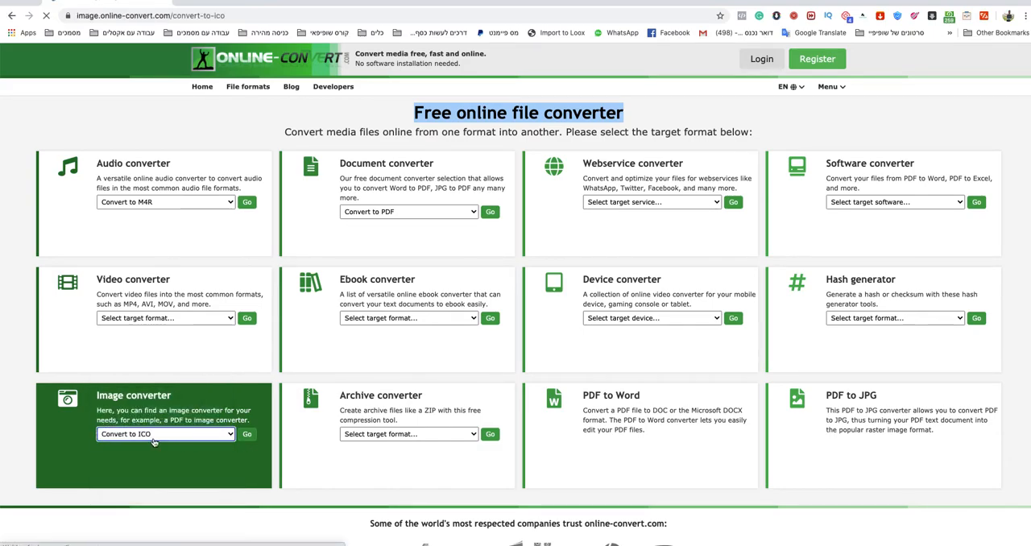
click(246, 435)
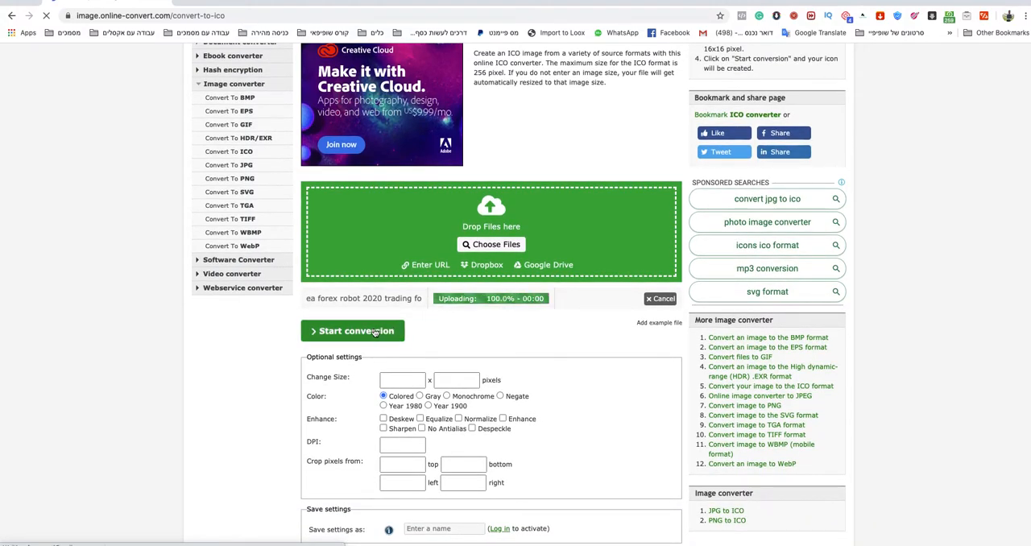
Start converting the uploaded PNG image to ICO.
click(353, 332)
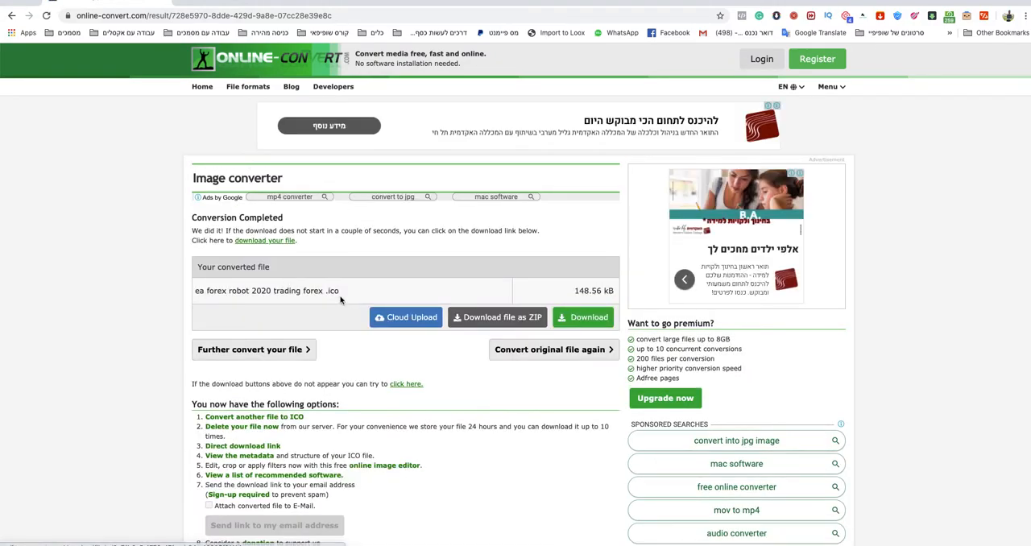
mouse_move(345, 297)
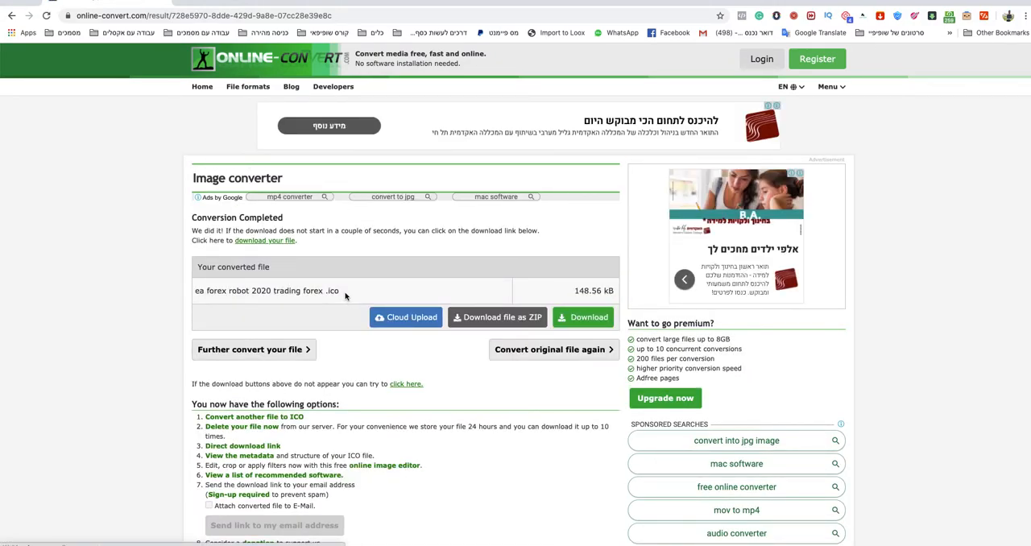
Download the converted .ico file and save it to the Desktop.
click(583, 316)
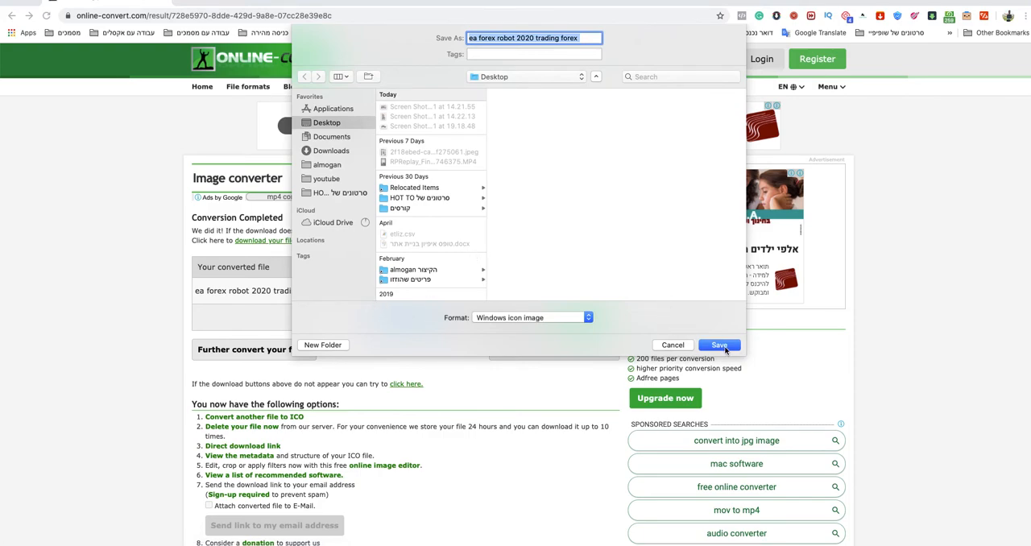
click(718, 345)
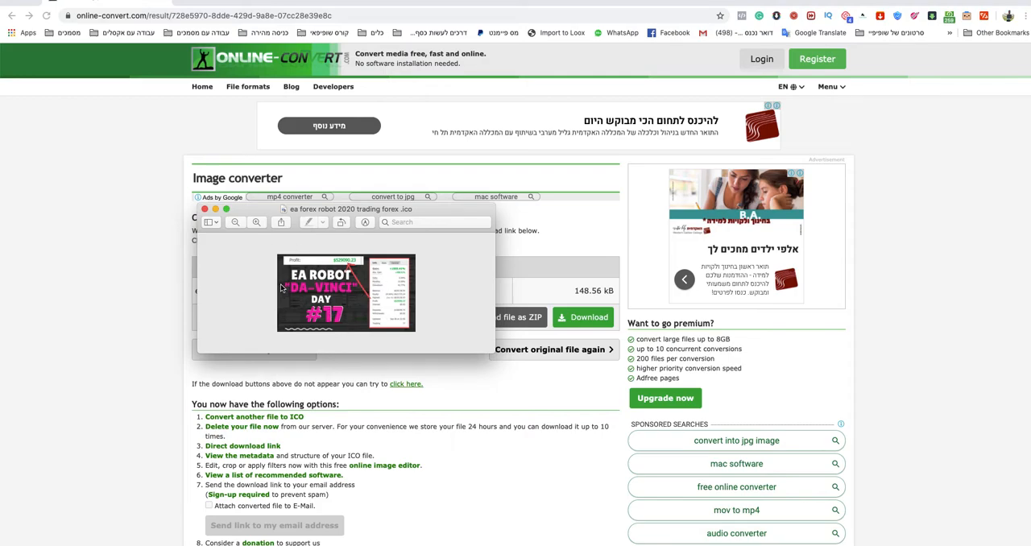
mouse_move(248, 219)
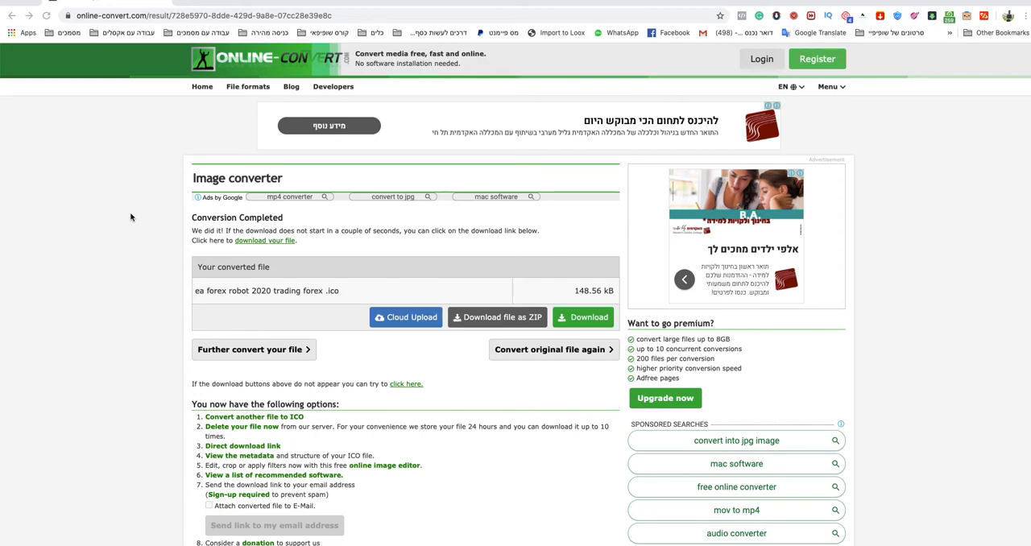
mouse_move(135, 216)
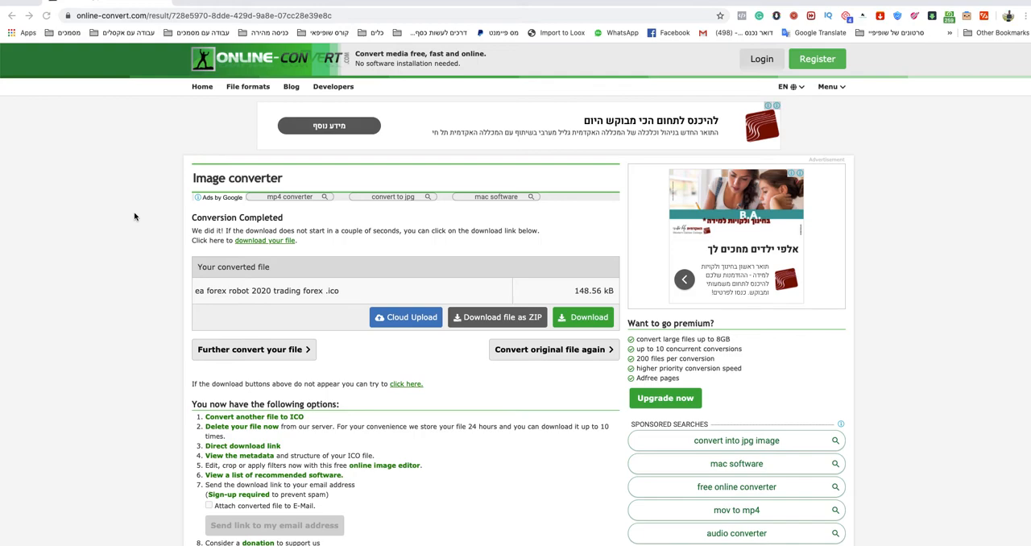
mouse_move(157, 210)
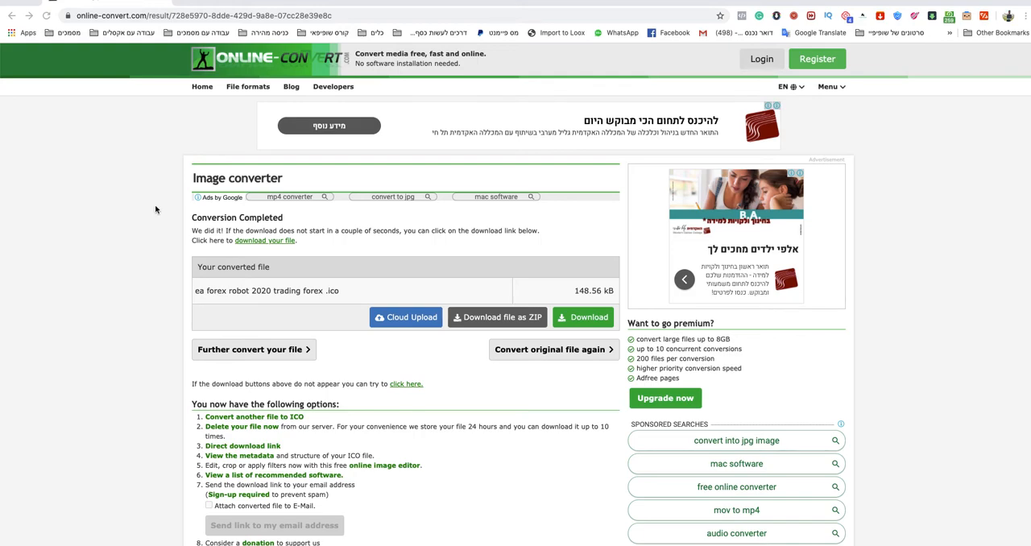
mouse_move(562, 184)
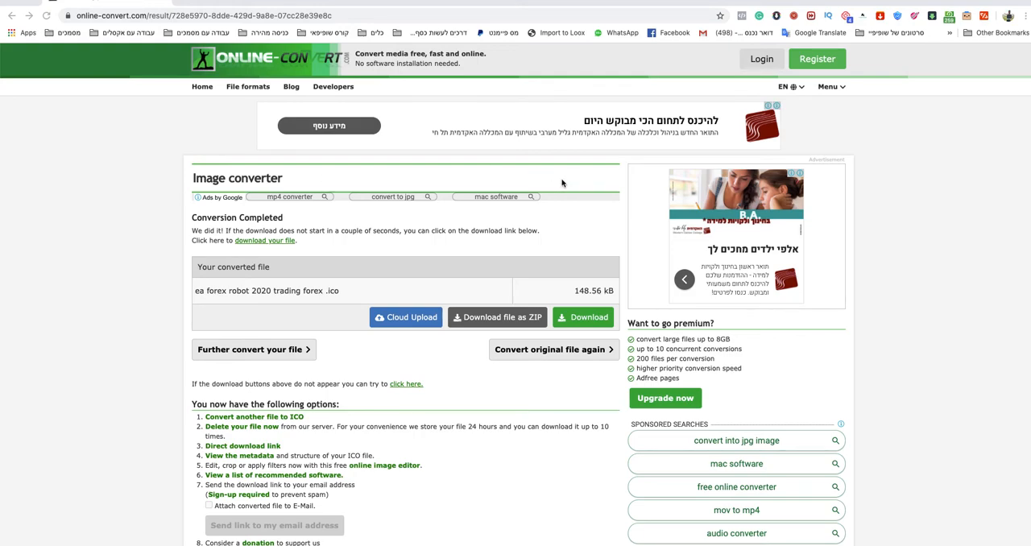